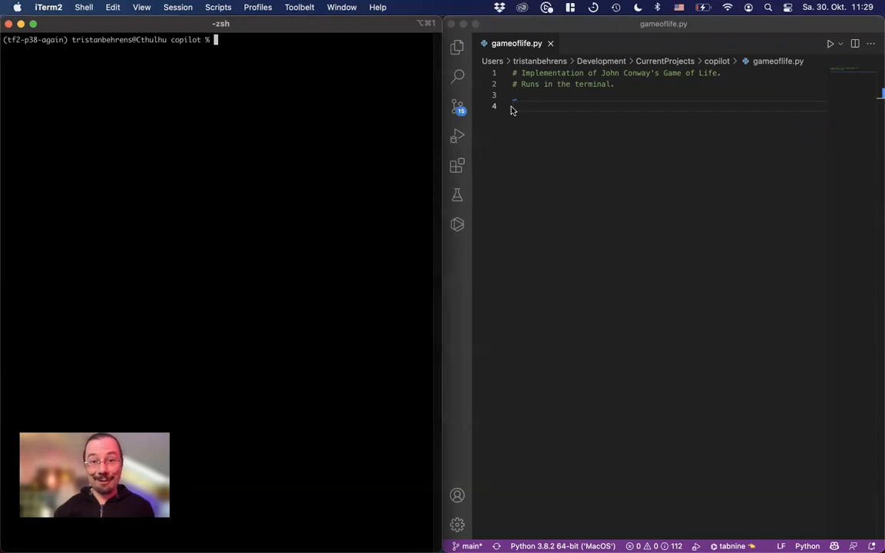
- Add an imports comment, import random and time, then declare class GameOfLife under a class comment
{"action": "left_click", "coordinate": [523, 106]}
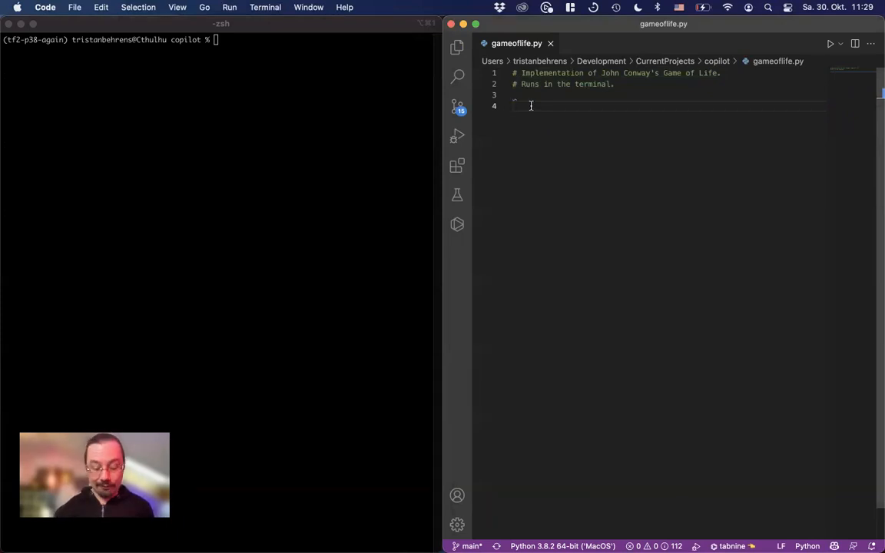
{"action": "type", "text": "# Import the module"}
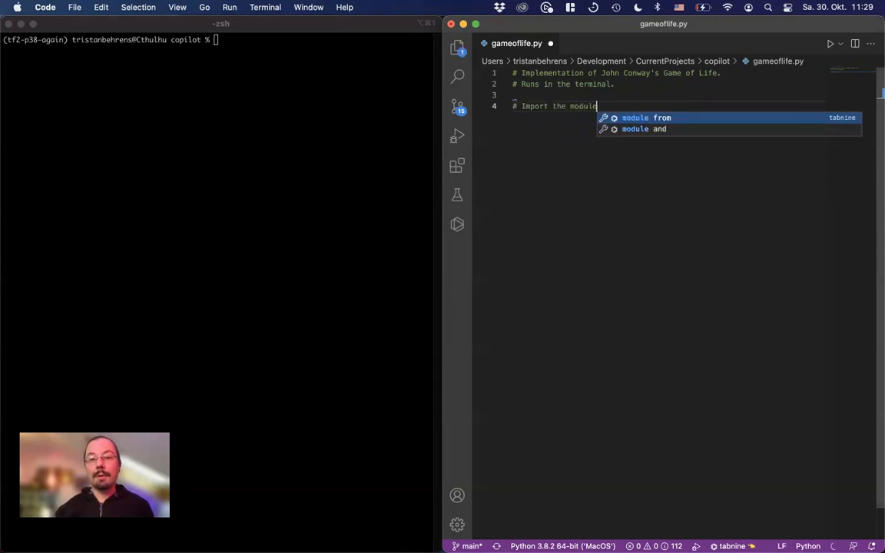
{"action": "type", "text": "import random"}
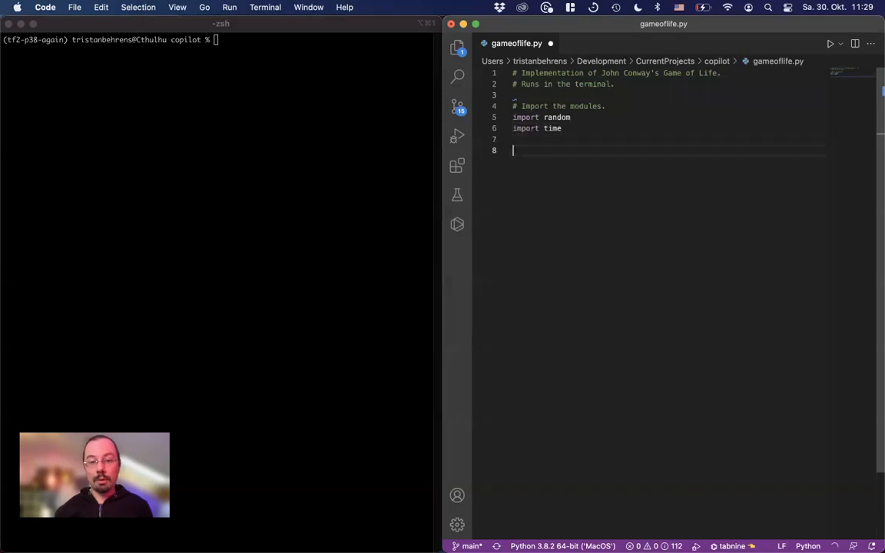
{"action": "type", "text": "# Implemen"}
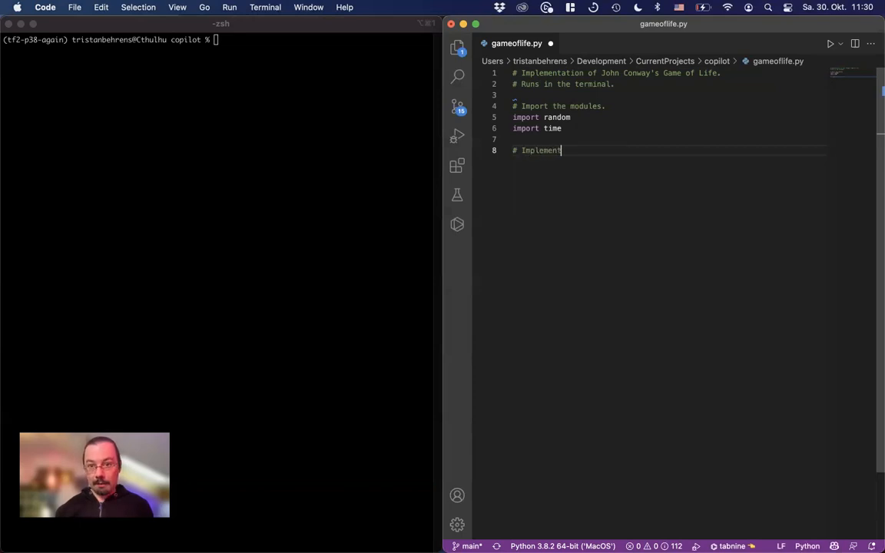
{"action": "type", "text": "the class for the game."}
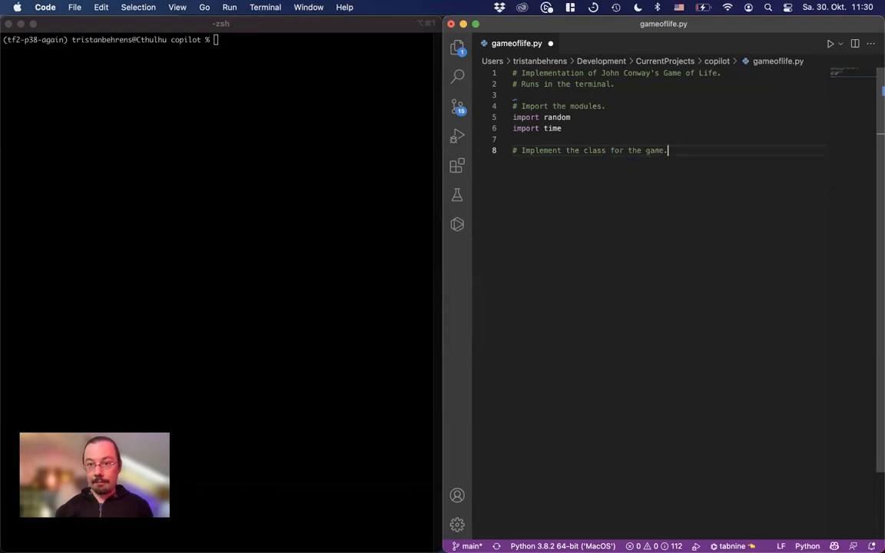
{"action": "type", "text": "class GameOfLife:"}
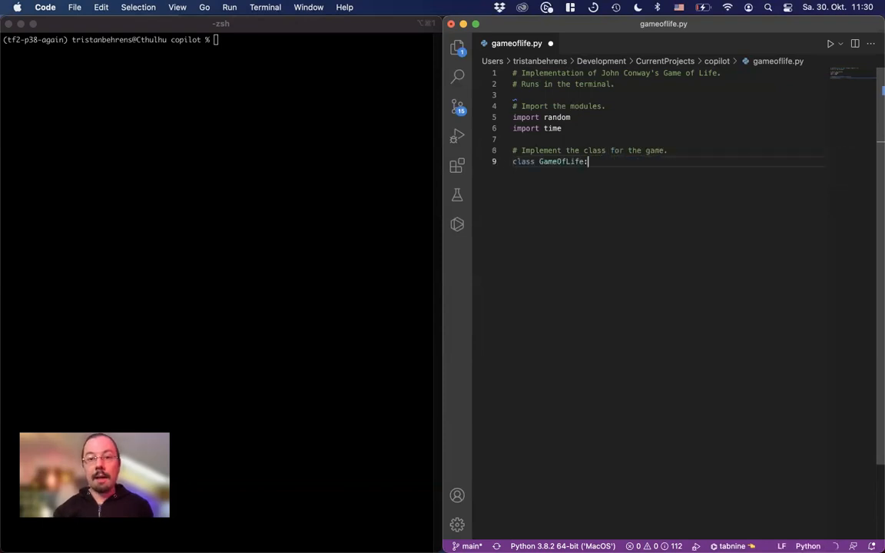
- Accept Copilot's class body with init, board creation, glider, random board, print and neighbour-count methods
{"action": "key", "text": "enter"}
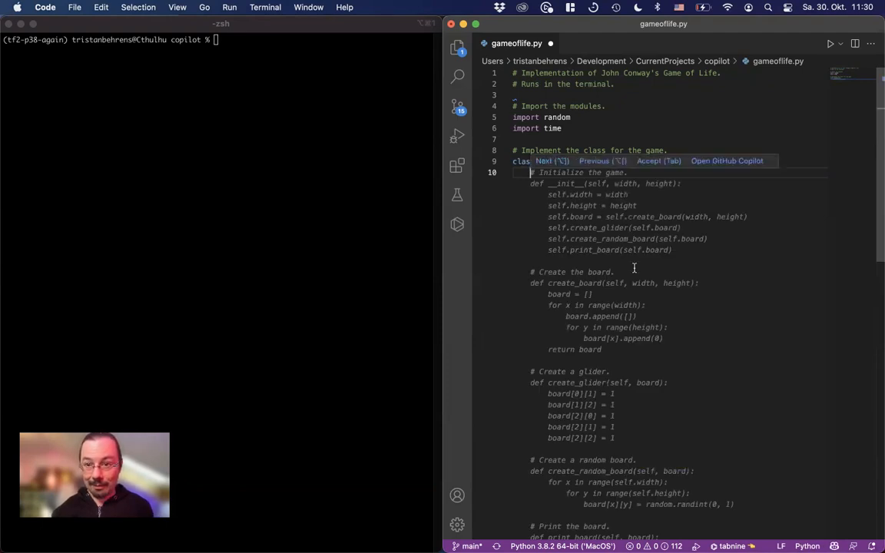
{"action": "scroll", "scroll_direction": "down", "scroll_amount": 3}
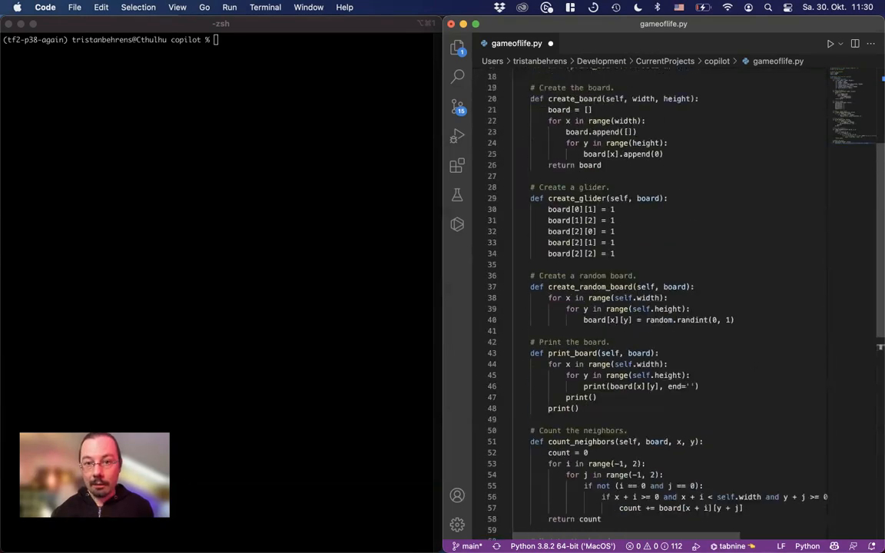
{"action": "scroll", "scroll_direction": "down", "scroll_amount": 3}
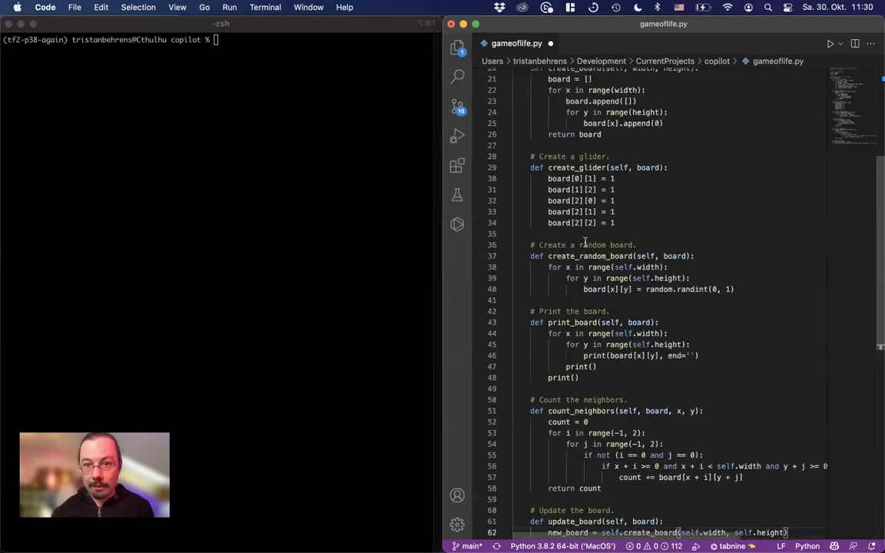
{"action": "scroll", "scroll_direction": "down", "scroll_amount": 3}
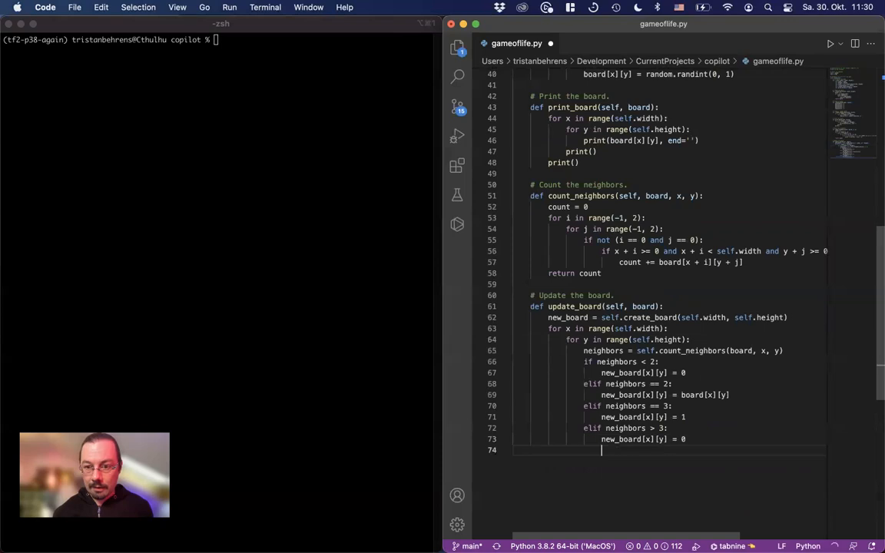
- Return new_board from update_board and accept the suggested run loop that prints, sleeps and updates
{"action": "type", "text": "return new_board"}
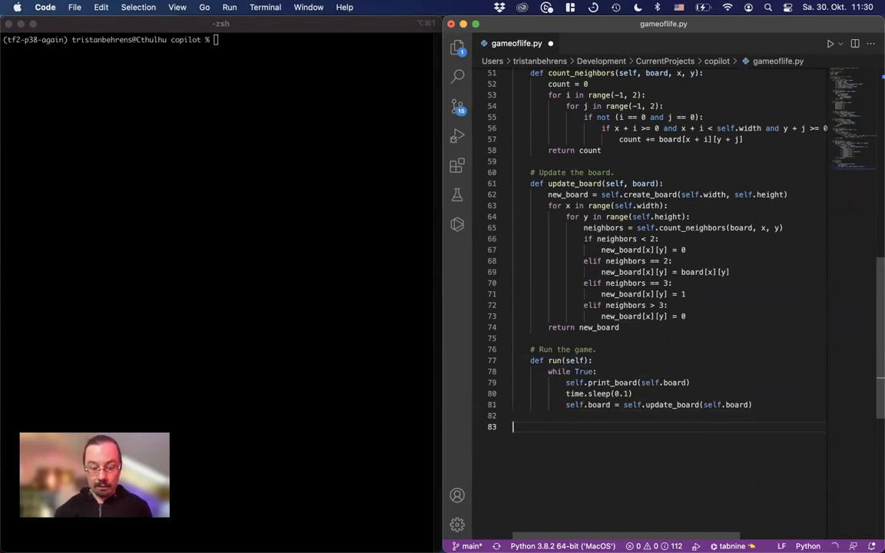
- End the script with game = GameOfLife(10, 10) and game.run() under Create/Run comments
{"action": "type", "text": "# Create the"}
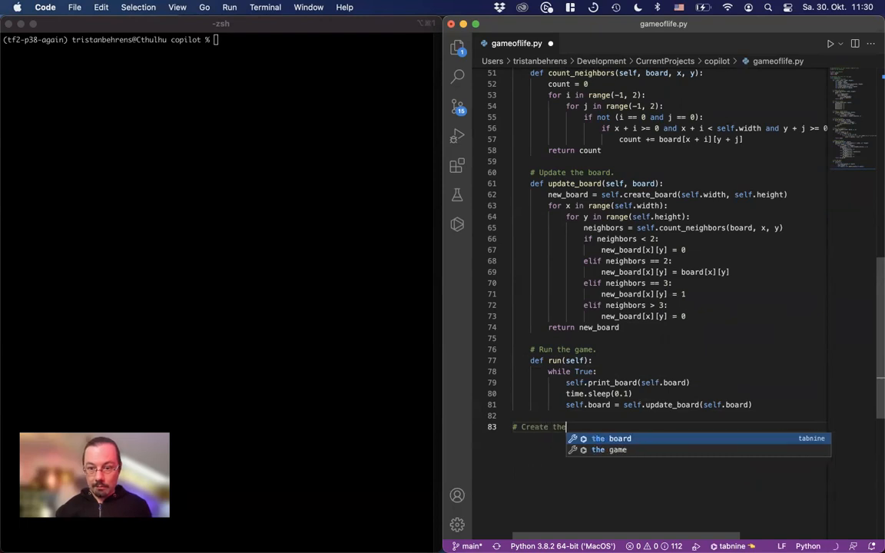
{"action": "type", "text": "ga"}
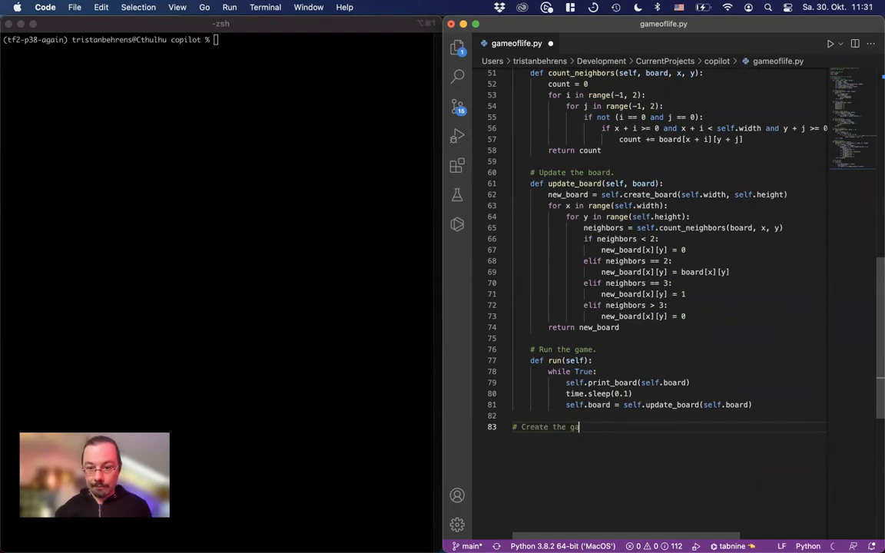
{"action": "type", "text": "game = GameOfLife(10, 10)"}
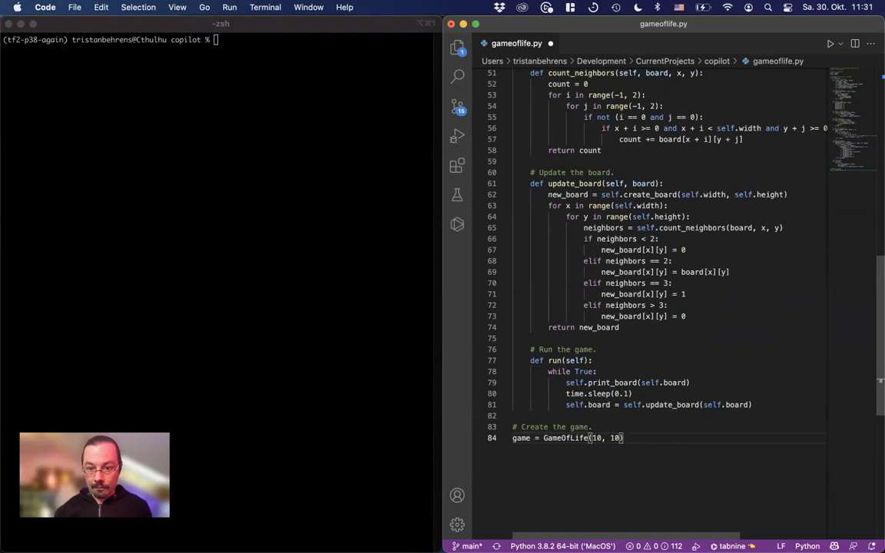
{"action": "type", "text": "#"}
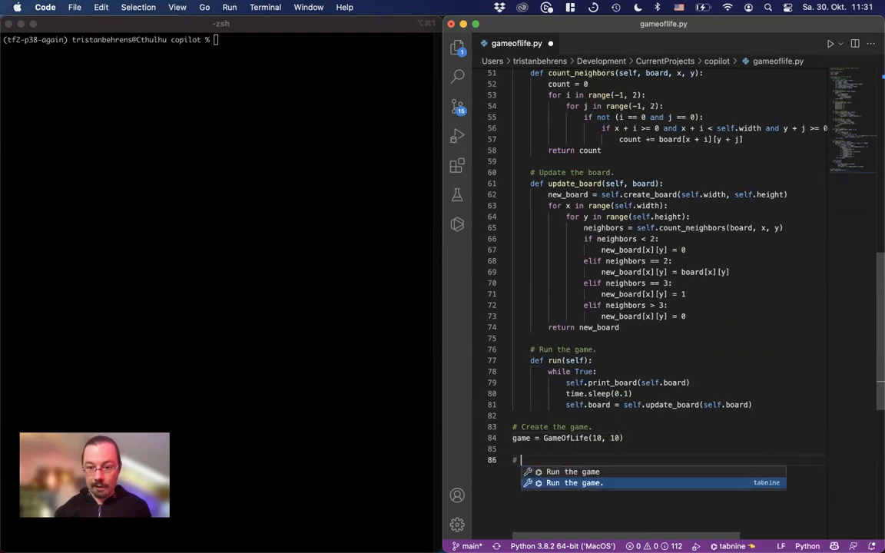
{"action": "key", "text": "Tab"}
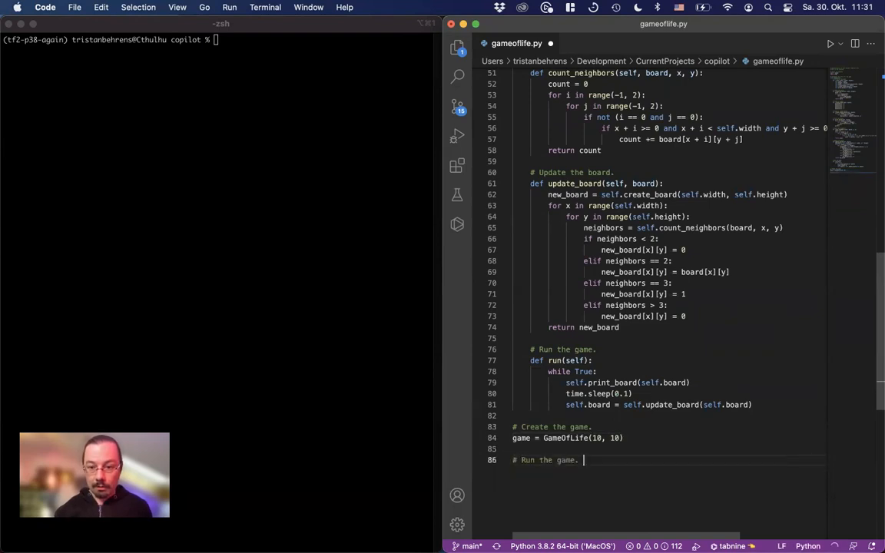
{"action": "type", "text": "game.run()"}
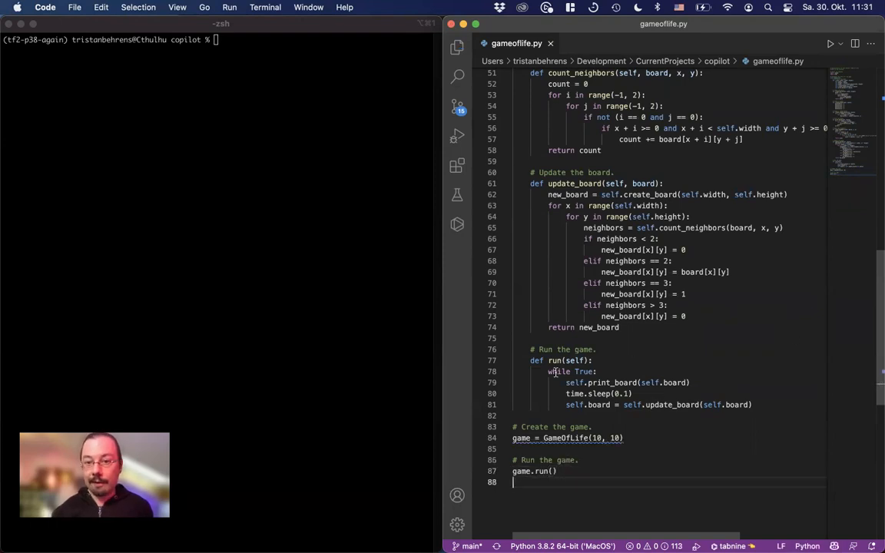
{"action": "mouse_move", "coordinate": [522, 438]}
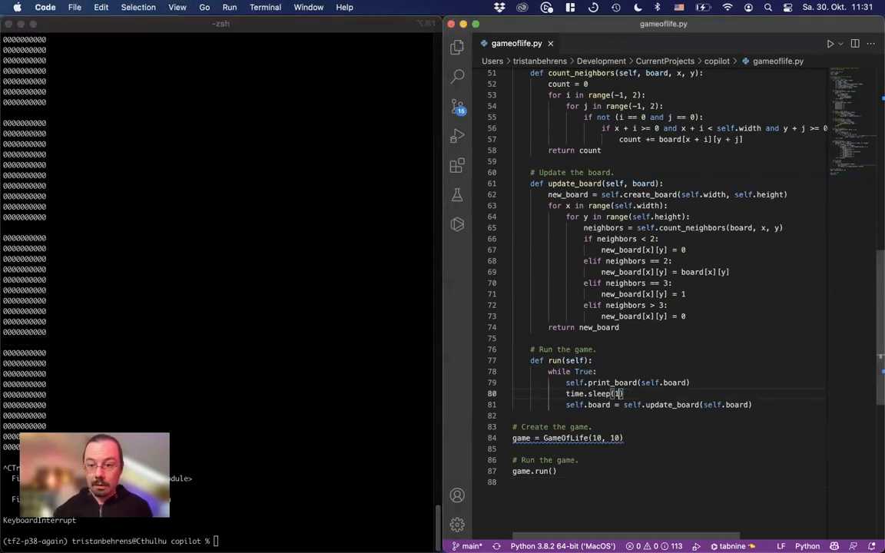
- Run python gameoflife.py again in iTerm2, printing generations as 10×10 grids of 0s and 1s
{"action": "left_click", "coordinate": [353, 353]}
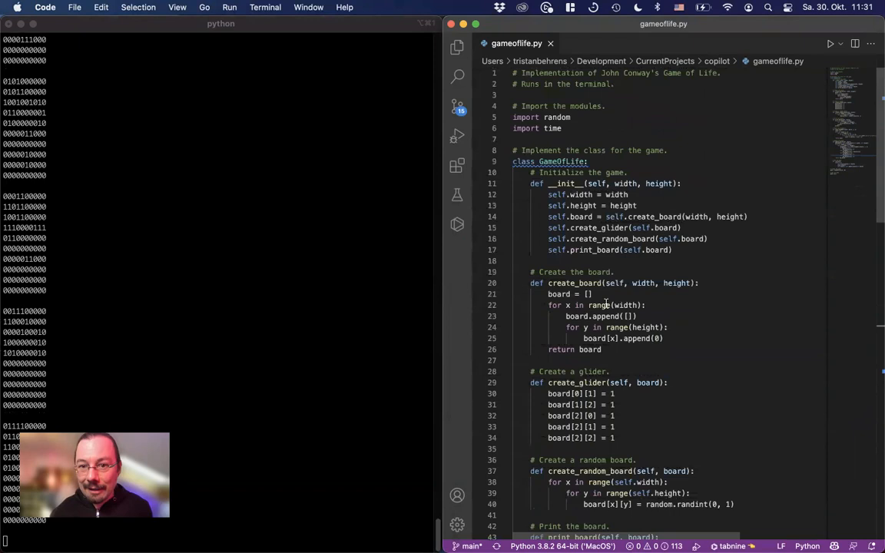
- In print_board print x when board[x][y] == 1 and a space otherwise, commenting out the digit print
{"action": "scroll", "scroll_direction": "down", "scroll_amount": 3}
{"action": "type", "text": "# Render 1 as x and 0 as space."}
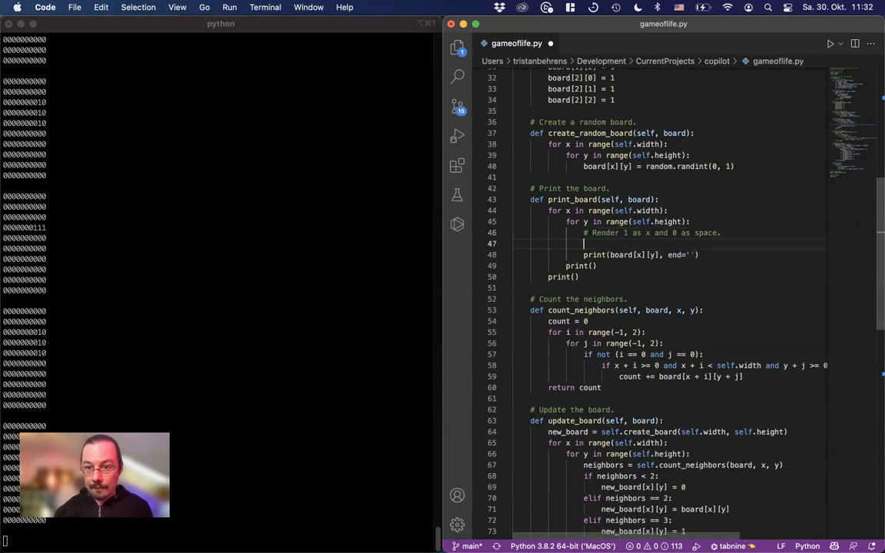
{"action": "type", "text": "if board[x][y] == 1:"}
{"action": "left_click", "coordinate": [641, 253]}
{"action": "type", "text": "#"}
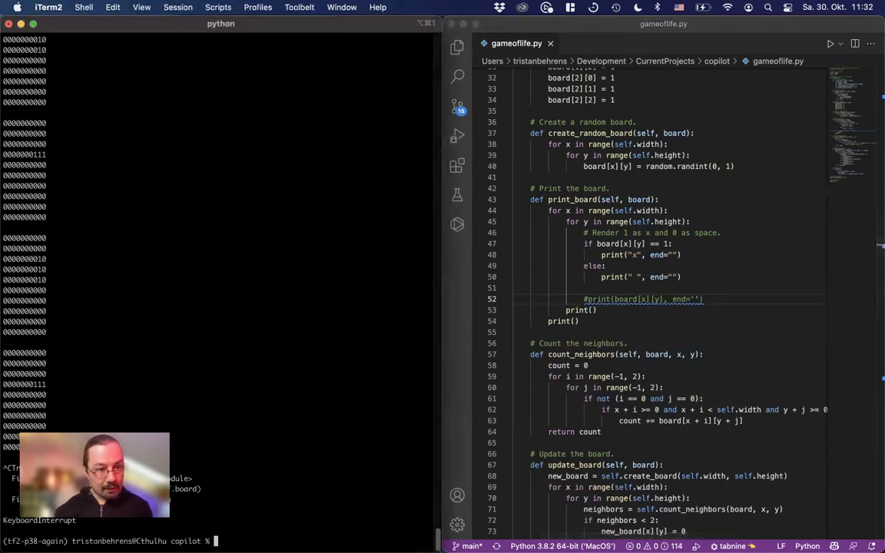
- Rerun python gameoflife.py in iTerm2 so generations draw live cells as x characters
{"action": "type", "text": "python gameoflife.py"}
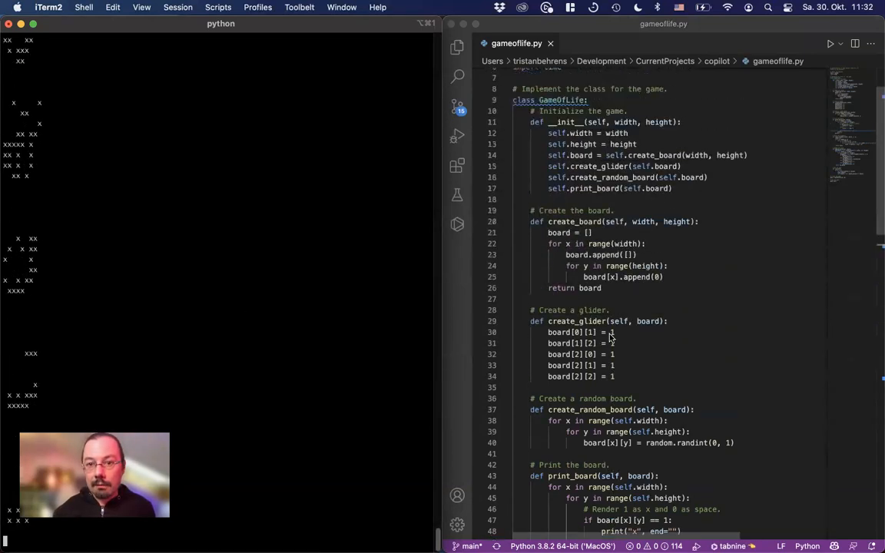
{"action": "scroll", "scroll_direction": "down", "scroll_amount": 3}
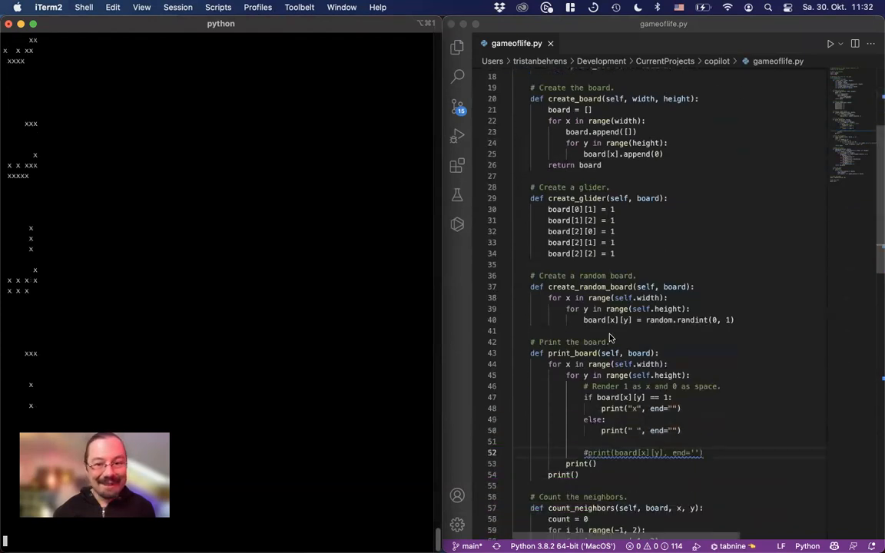
{"action": "scroll", "scroll_direction": "down", "scroll_amount": 3}
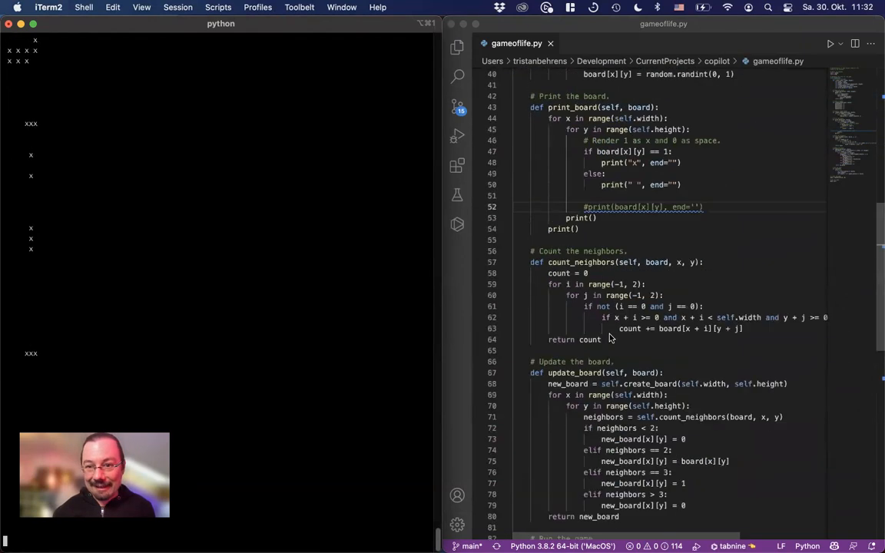